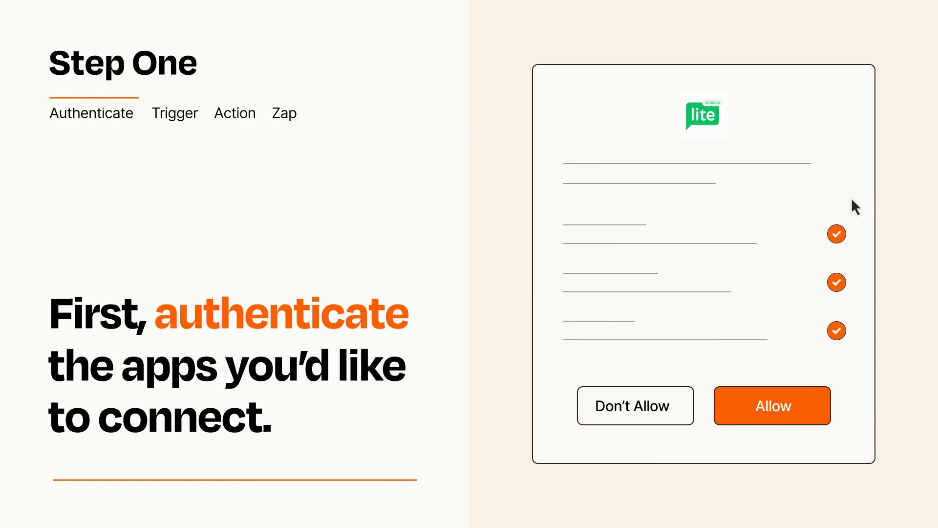
{"action": "mouse_move", "coordinate": [825, 438]}
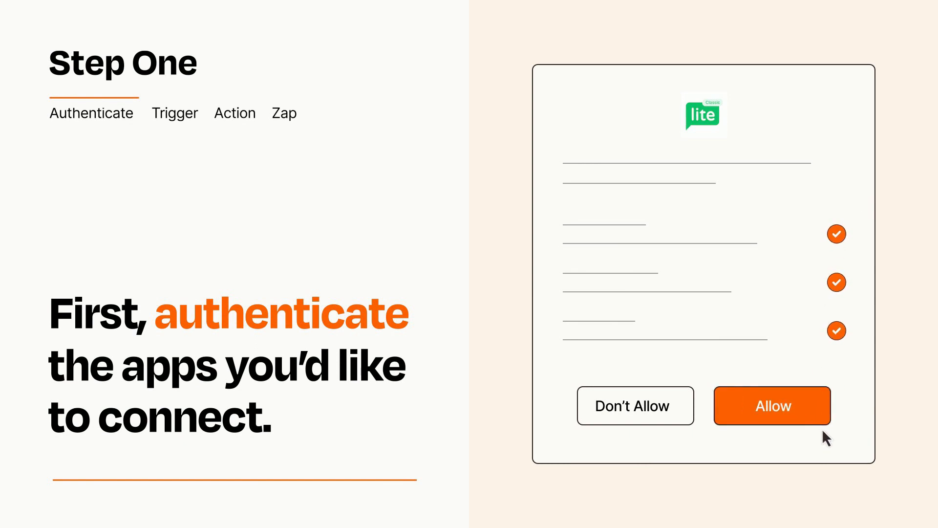
Allow the green lite app access to the connected account.
{"action": "left_click", "coordinate": [771, 405]}
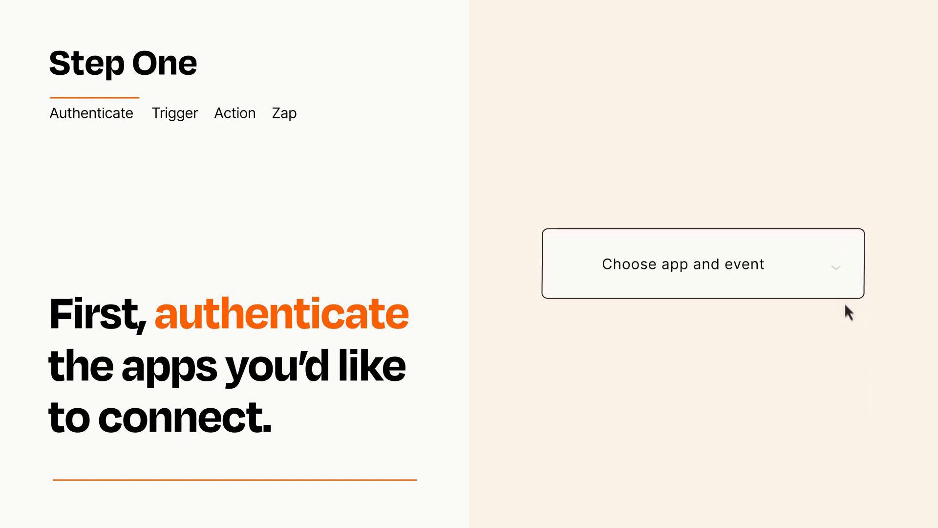
Open the trigger app-and-event list to pick New Response in Spreadsheet.
{"action": "left_click", "coordinate": [701, 263]}
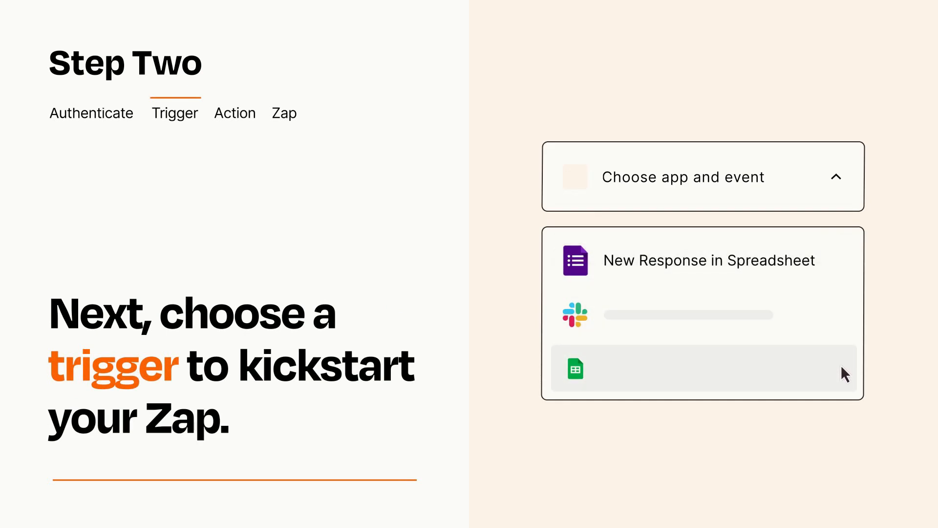
{"action": "mouse_move", "coordinate": [844, 268]}
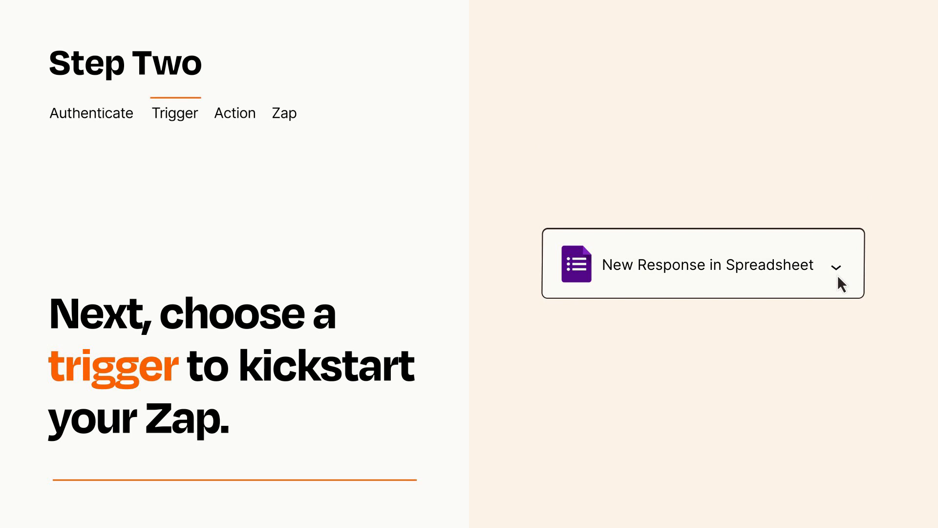
{"action": "mouse_move", "coordinate": [850, 281]}
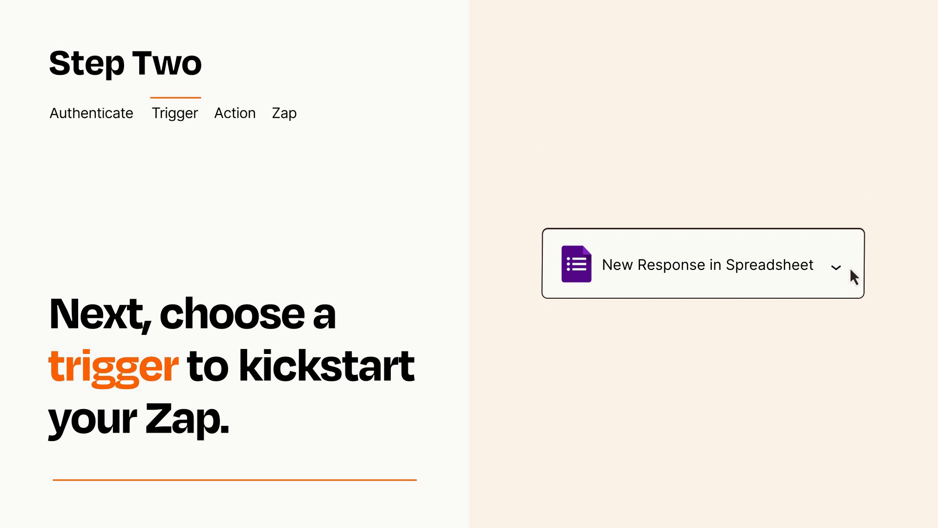
{"action": "mouse_move", "coordinate": [851, 269]}
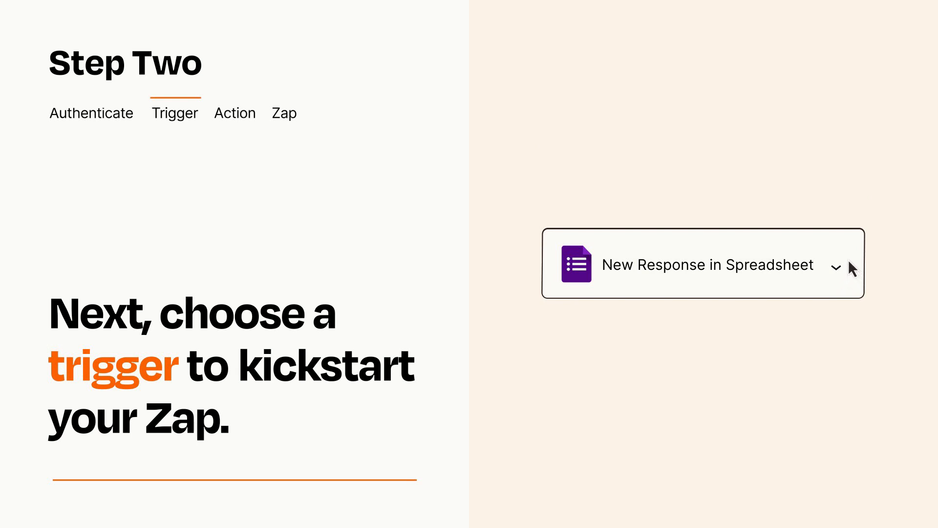
Add an action step after the trigger and open its app-and-event choices.
{"action": "left_click", "coordinate": [235, 112]}
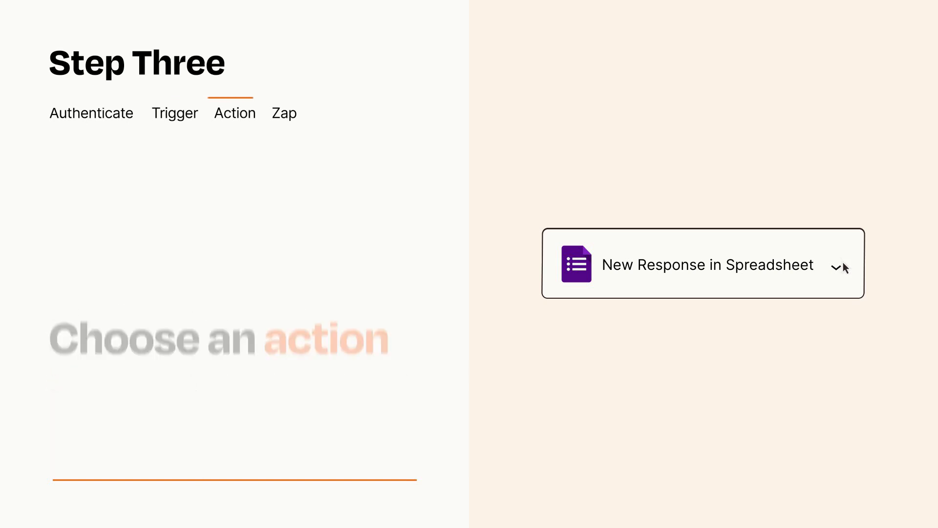
{"action": "left_click", "coordinate": [703, 263]}
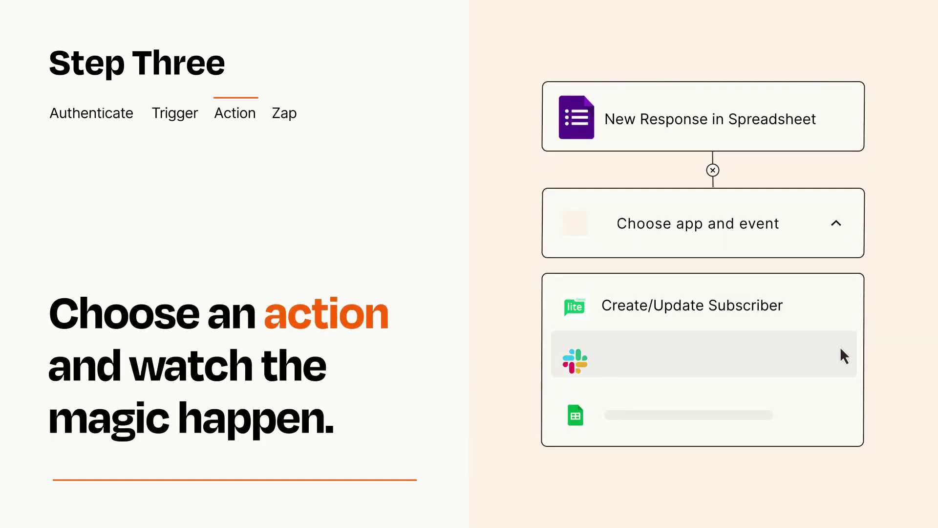
{"action": "mouse_move", "coordinate": [845, 418]}
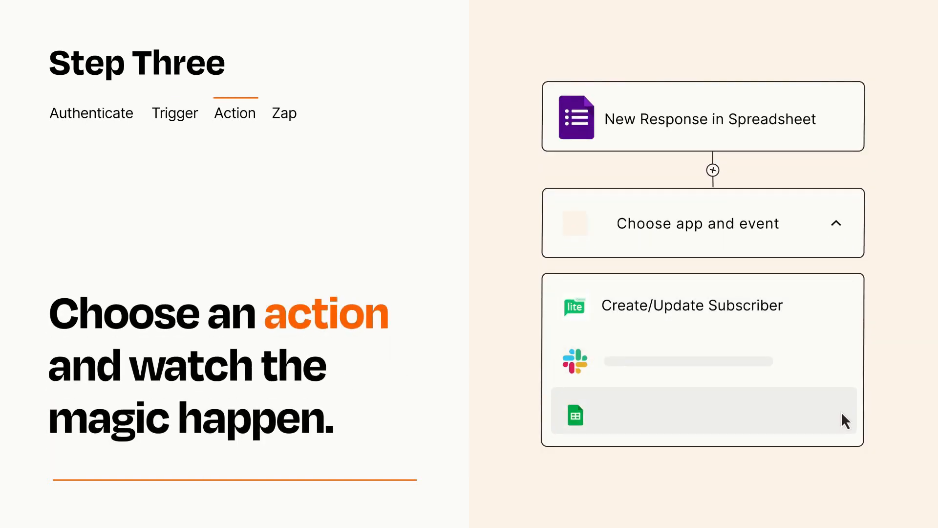
{"action": "mouse_move", "coordinate": [844, 319]}
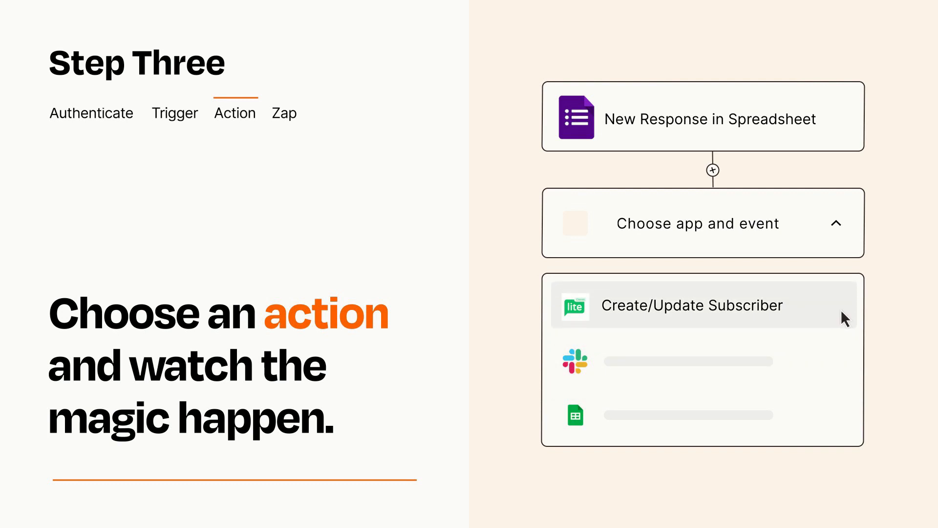
Choose Create/Update Subscriber as the action and publish the Zap.
{"action": "left_click", "coordinate": [691, 304]}
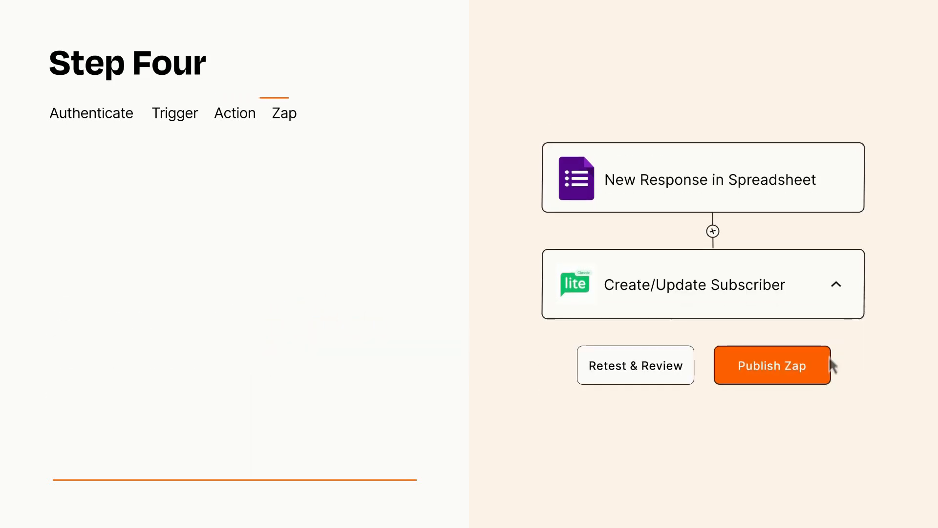
{"action": "left_click", "coordinate": [771, 365]}
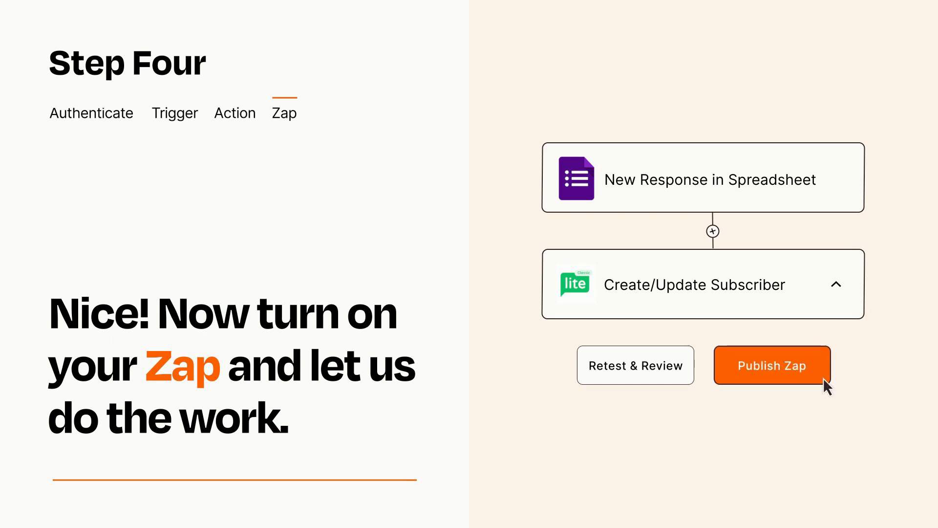
{"action": "left_click", "coordinate": [771, 365]}
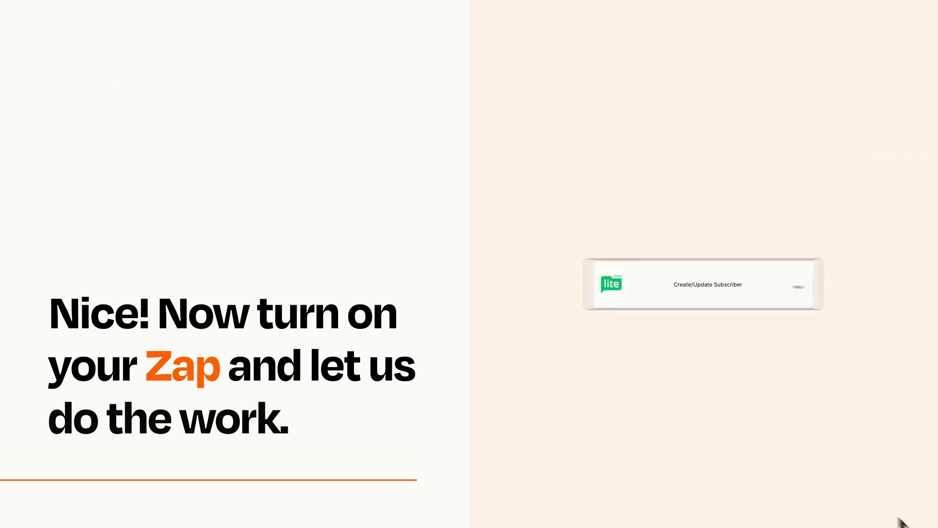